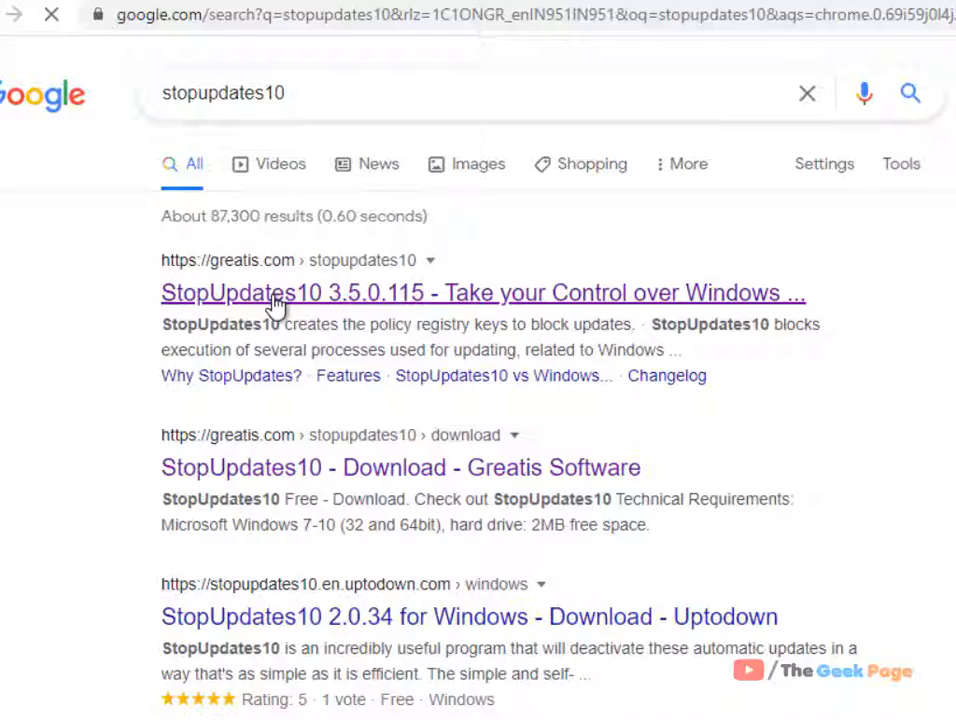
# - Download the StopUpdates10 zip from its greatis.com page
pyautogui.click(483, 292)
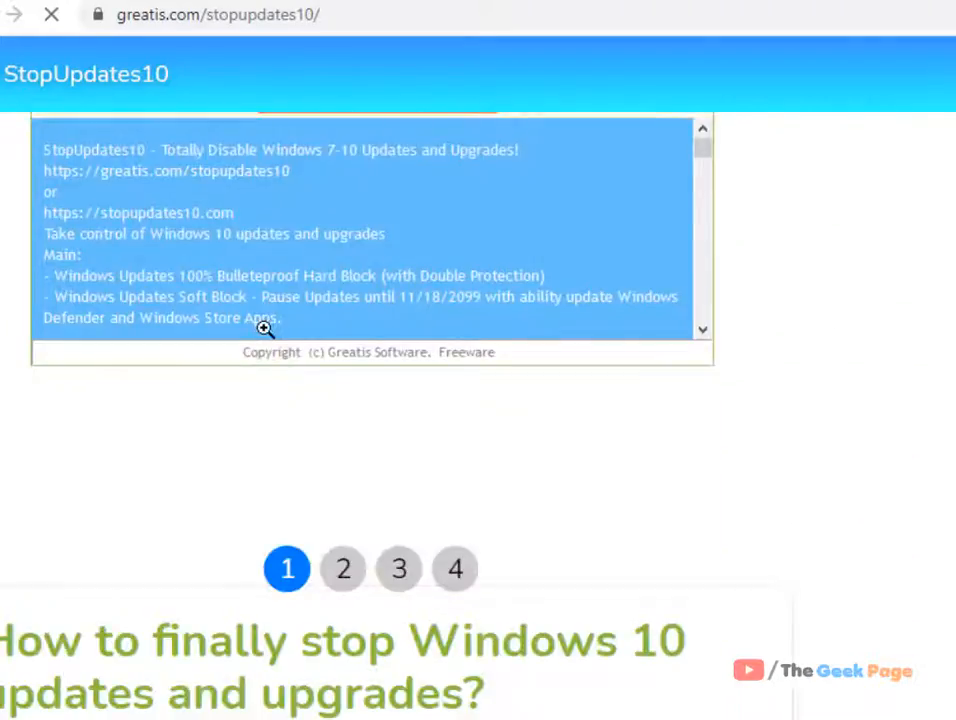
pyautogui.scroll(-3)
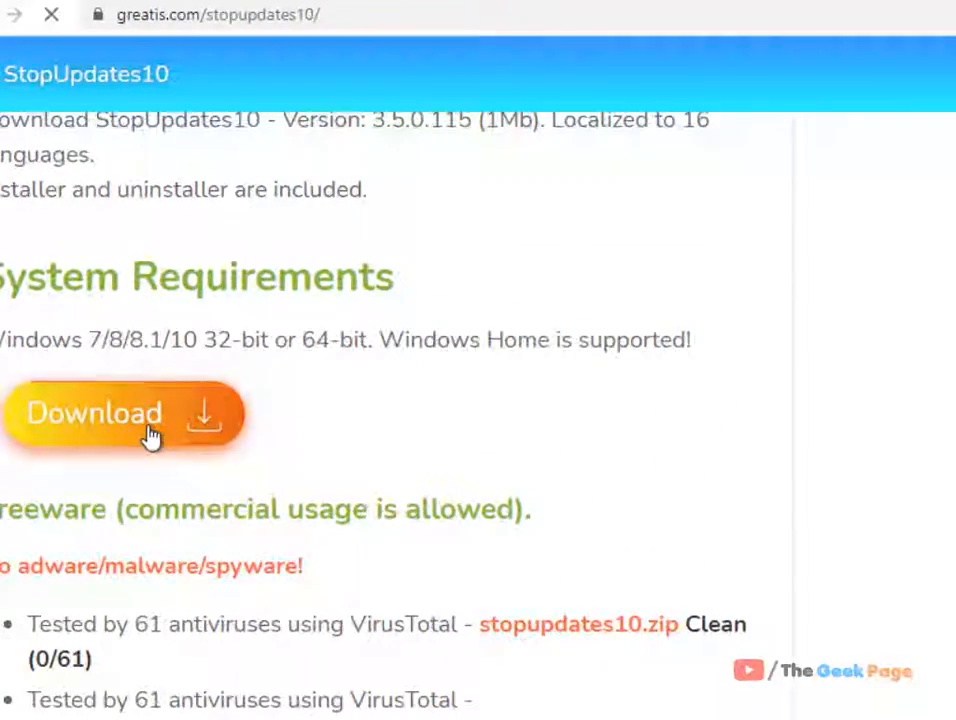
pyautogui.click(93, 413)
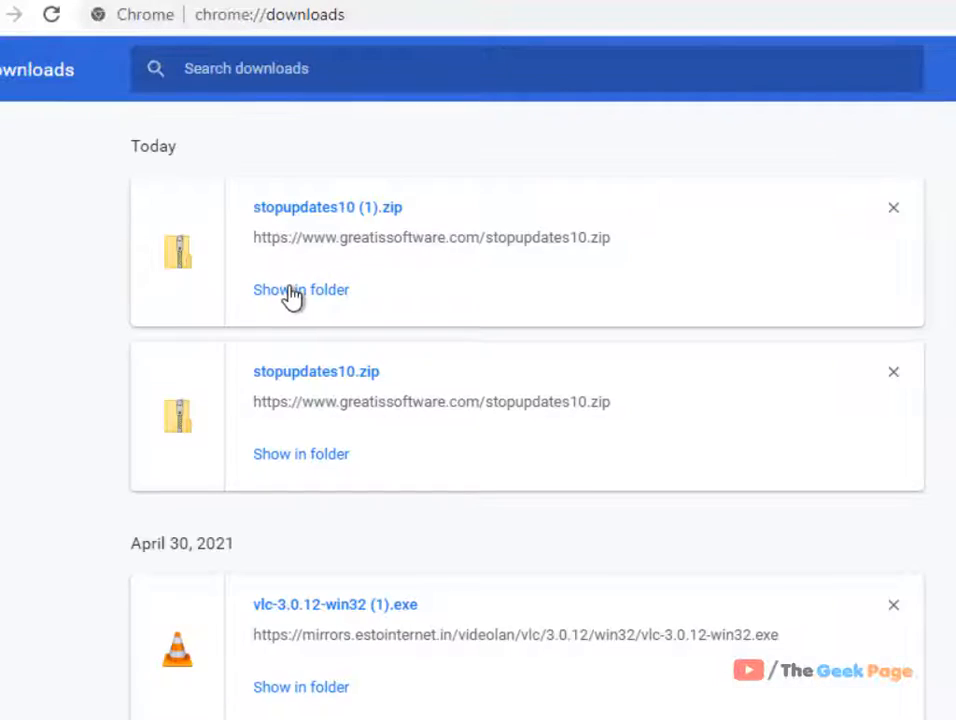
# - Extract stopupdates10 (1).zip into a new folder and select stopupdates10setup.exe inside it
pyautogui.click(301, 289)
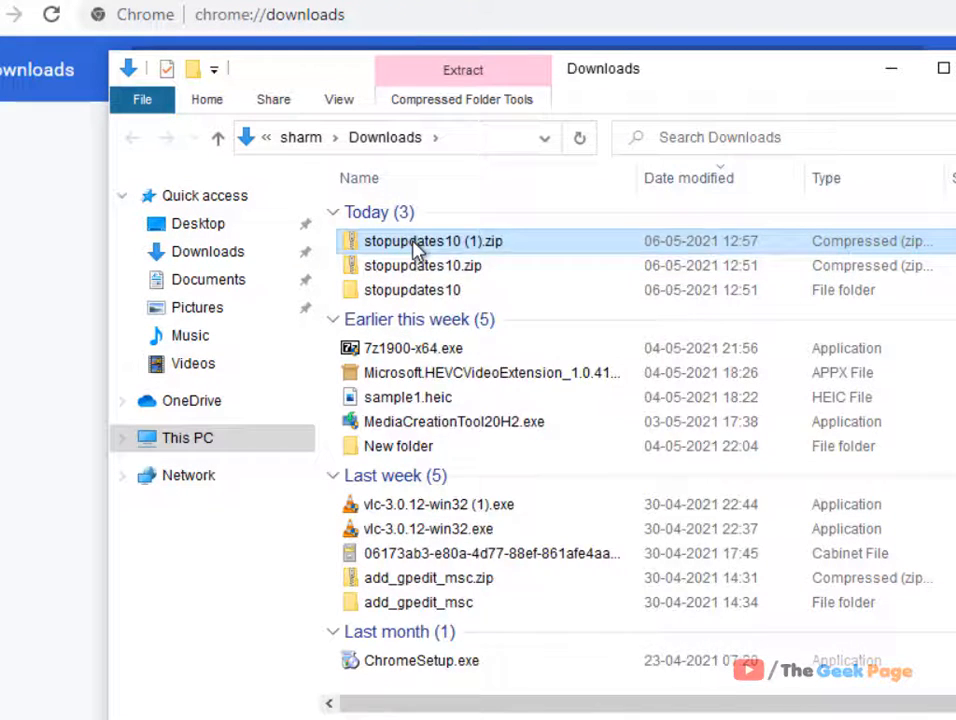
pyautogui.click(462, 70)
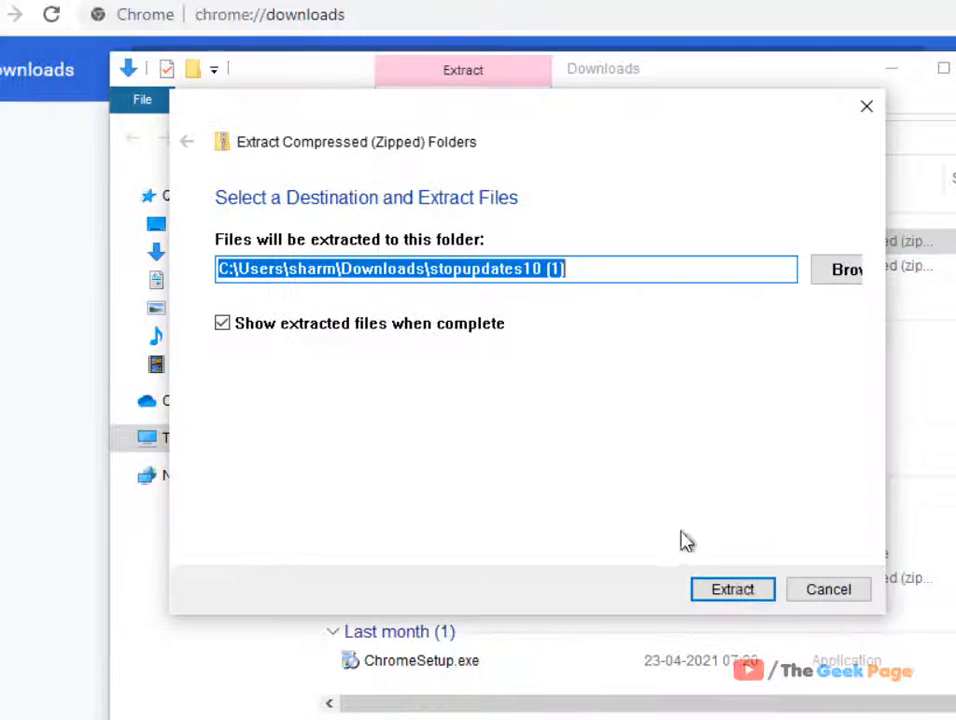
pyautogui.click(731, 588)
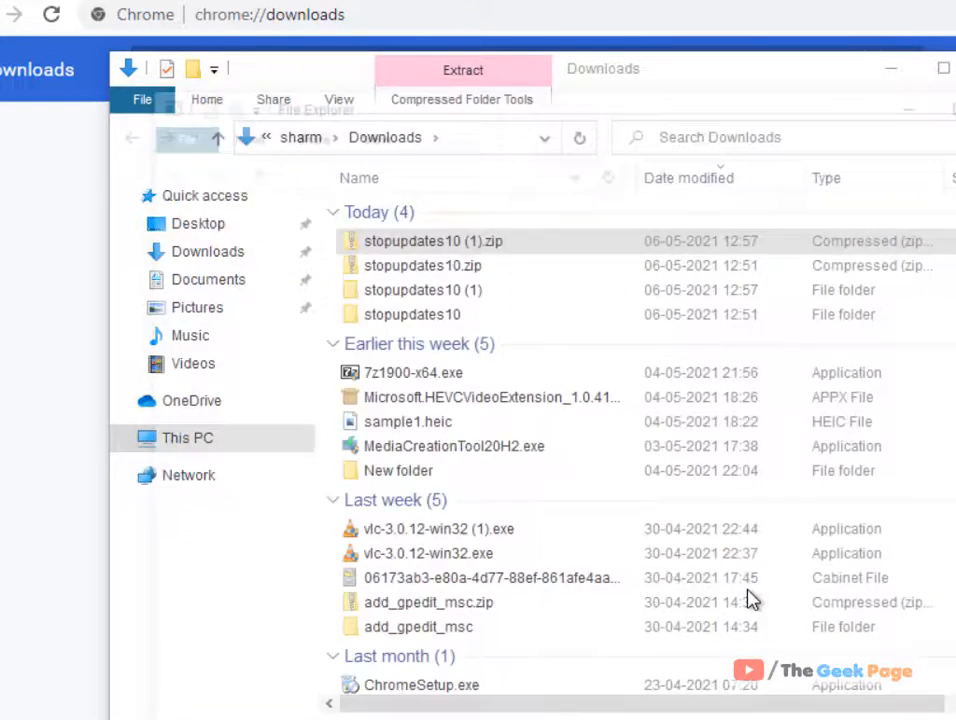
pyautogui.doubleClick(423, 289)
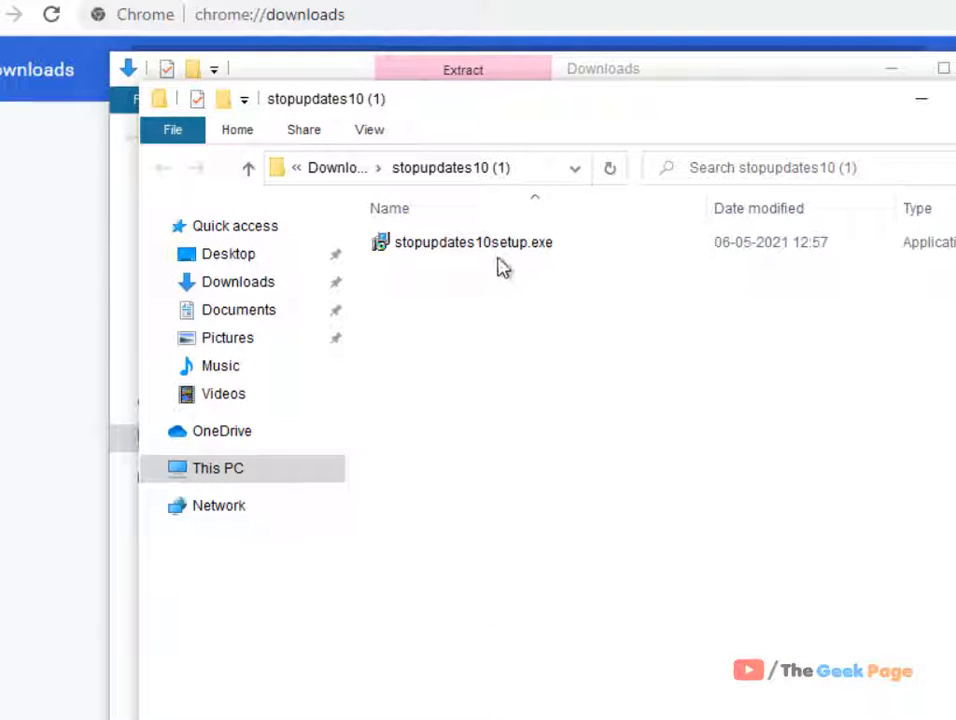
pyautogui.click(472, 242)
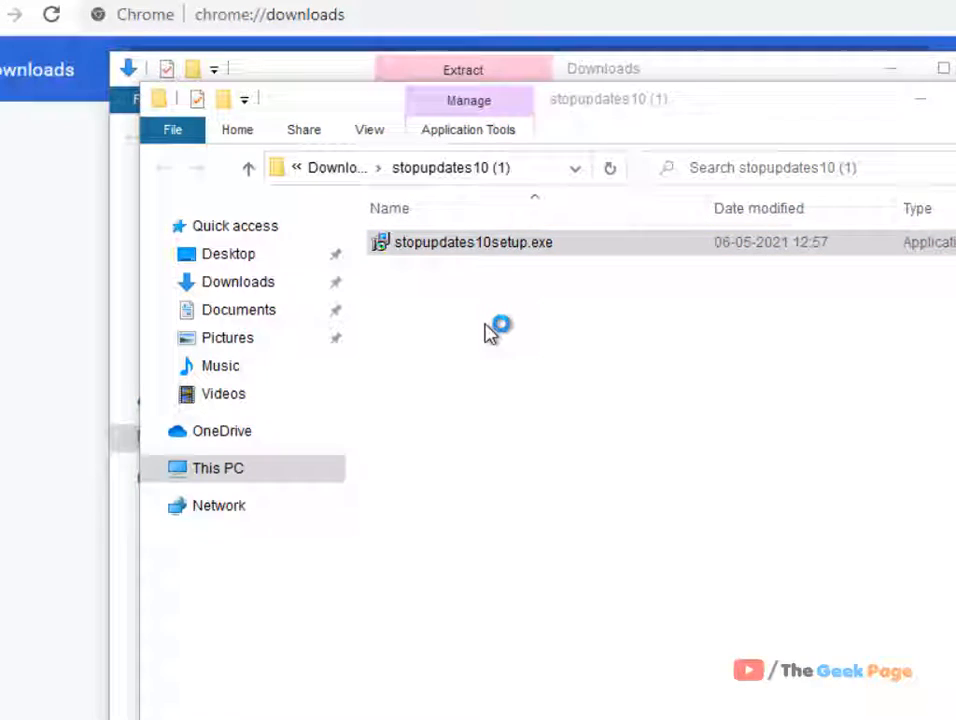
pyautogui.moveTo(445, 545)
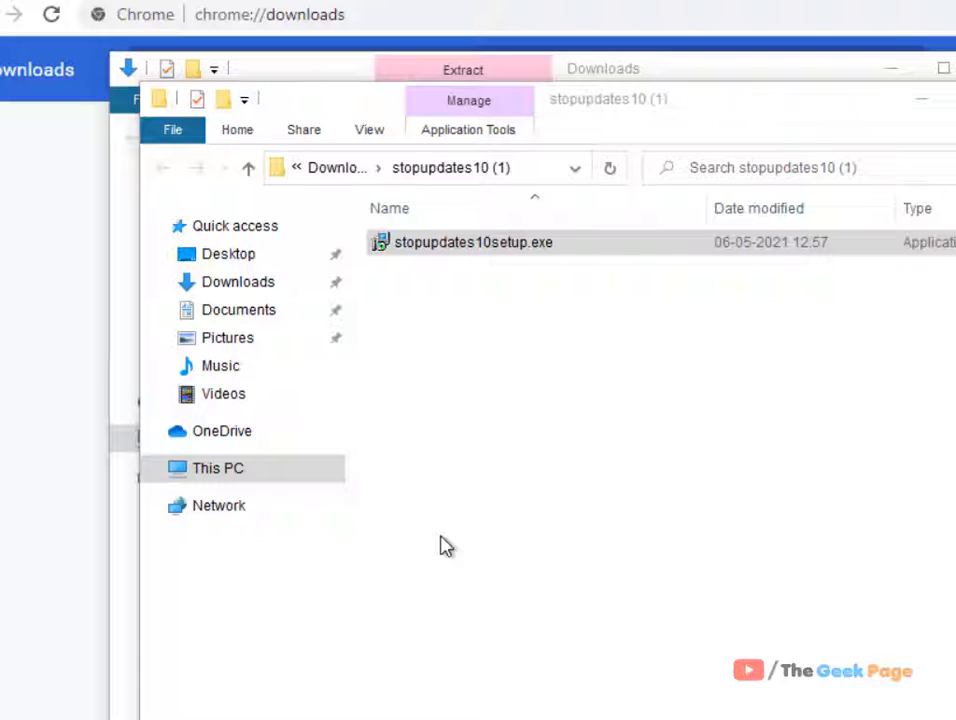
# - Install StopUpdates10 to the default folder, accepting the license and launching it on finish
pyautogui.doubleClick(472, 242)
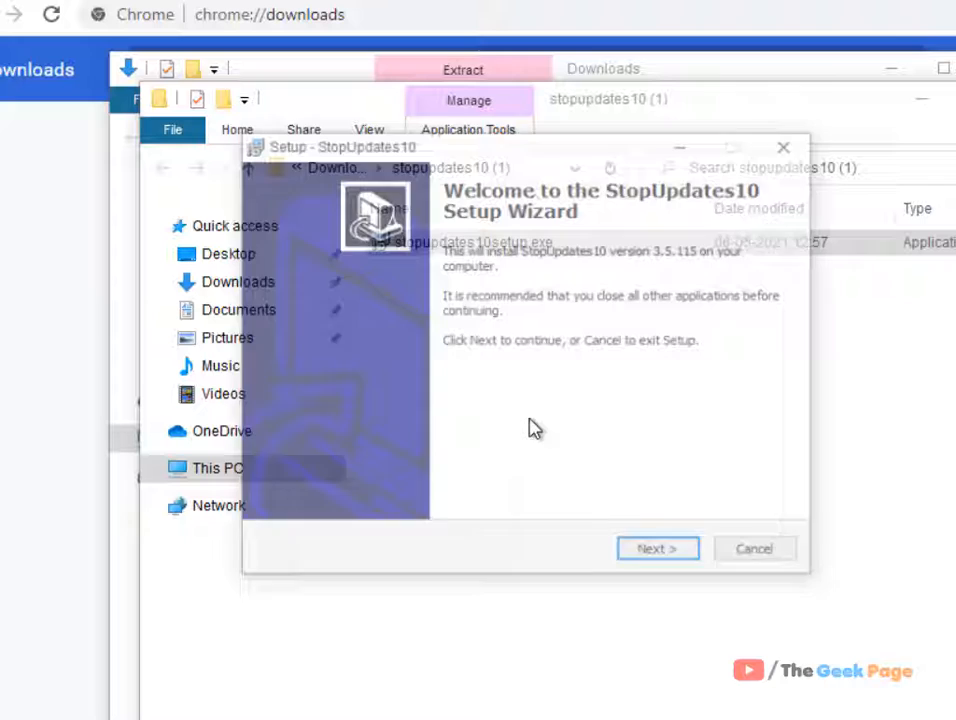
pyautogui.click(657, 548)
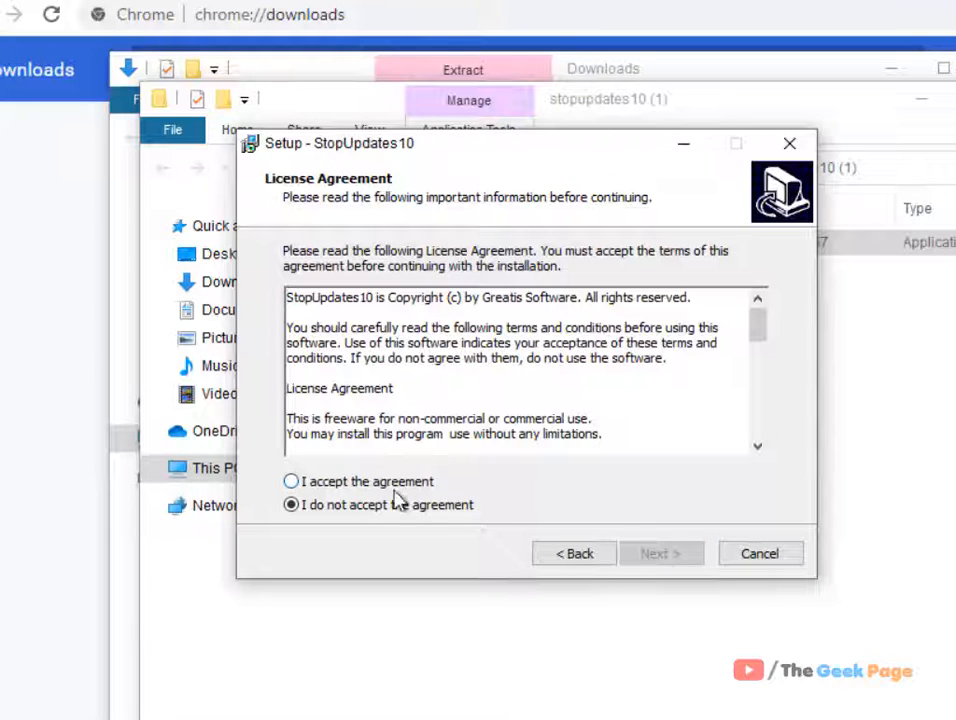
pyautogui.click(660, 553)
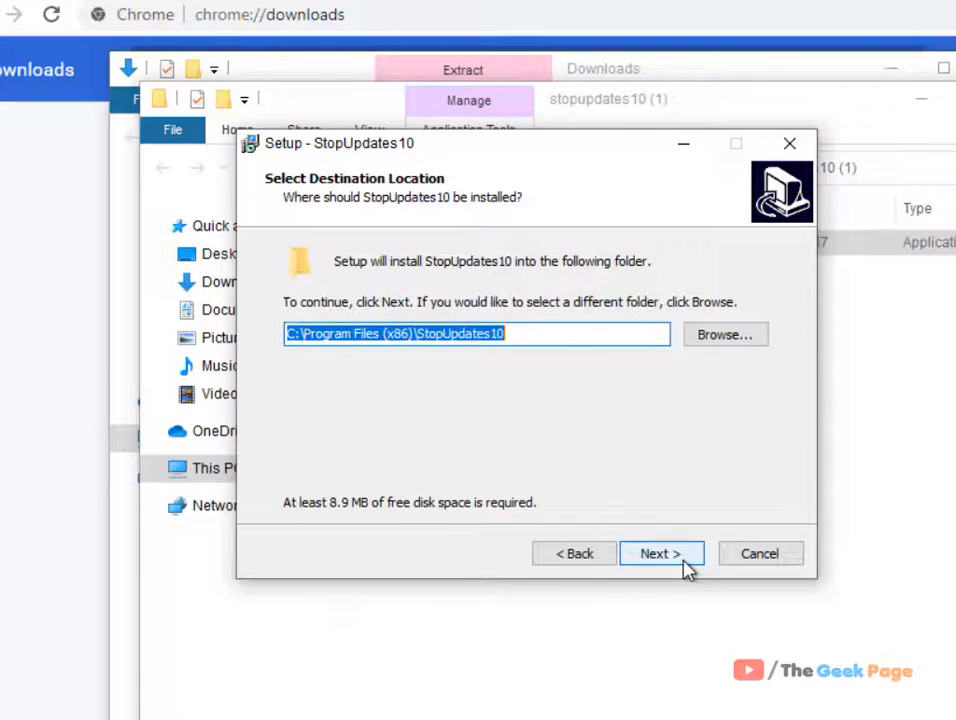
pyautogui.click(660, 553)
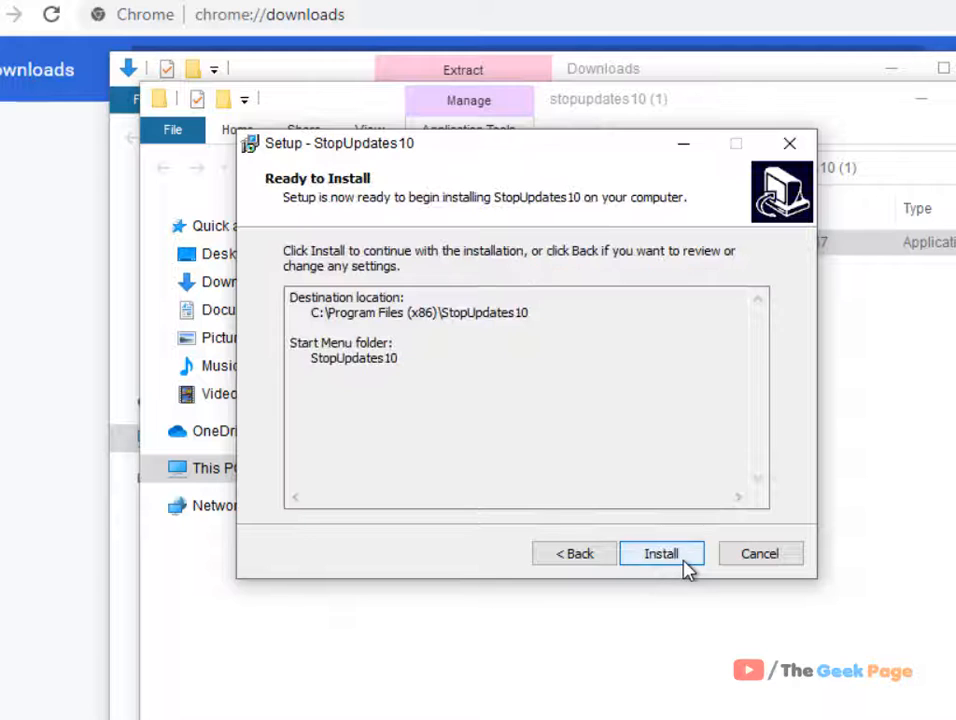
pyautogui.click(660, 553)
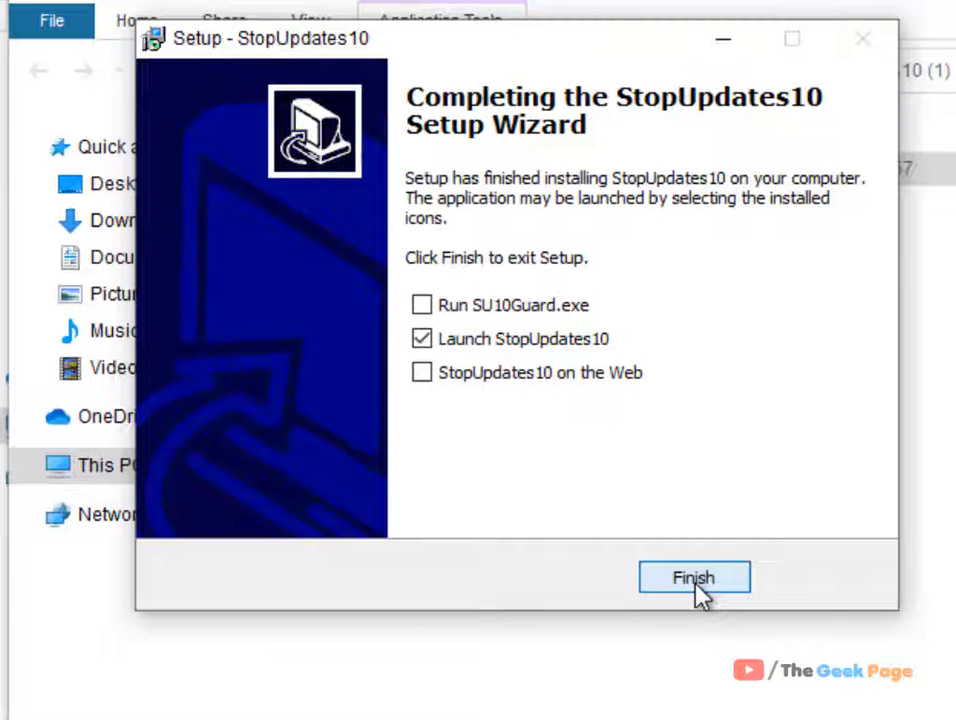
pyautogui.click(694, 577)
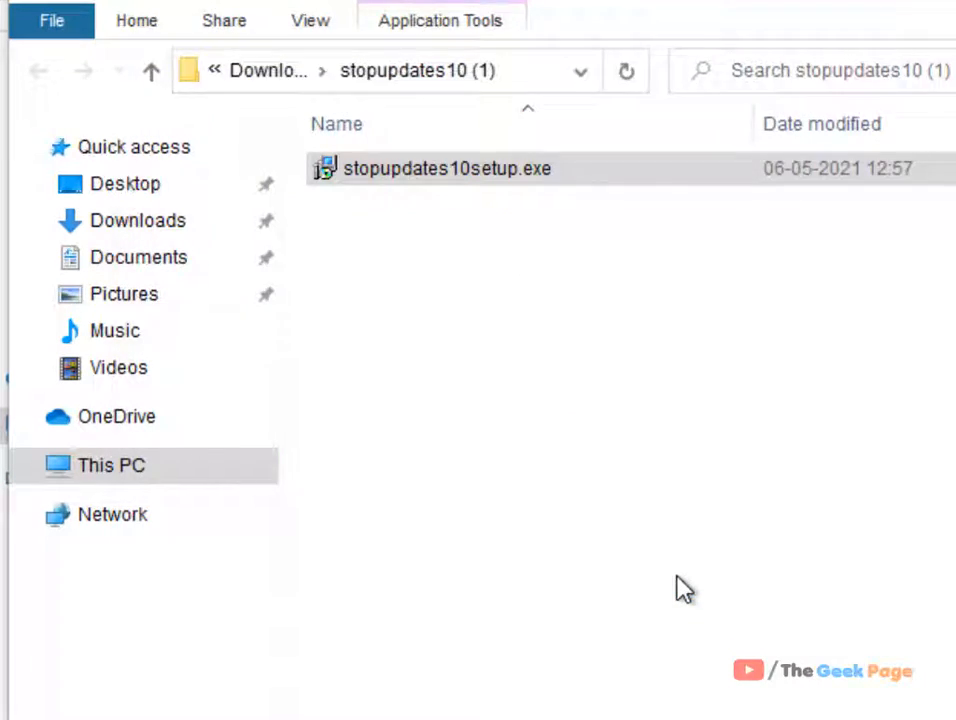
# - Block Windows Update in StopUpdates10, dismiss the success message, then restore updates
pyautogui.doubleClick(447, 168)
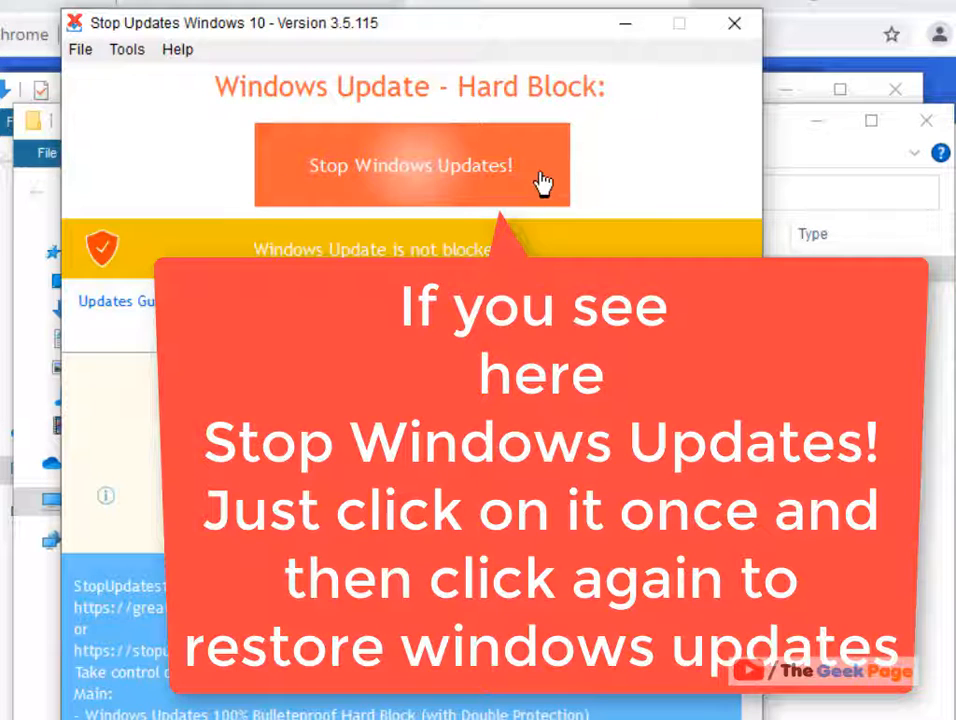
pyautogui.moveTo(405, 188)
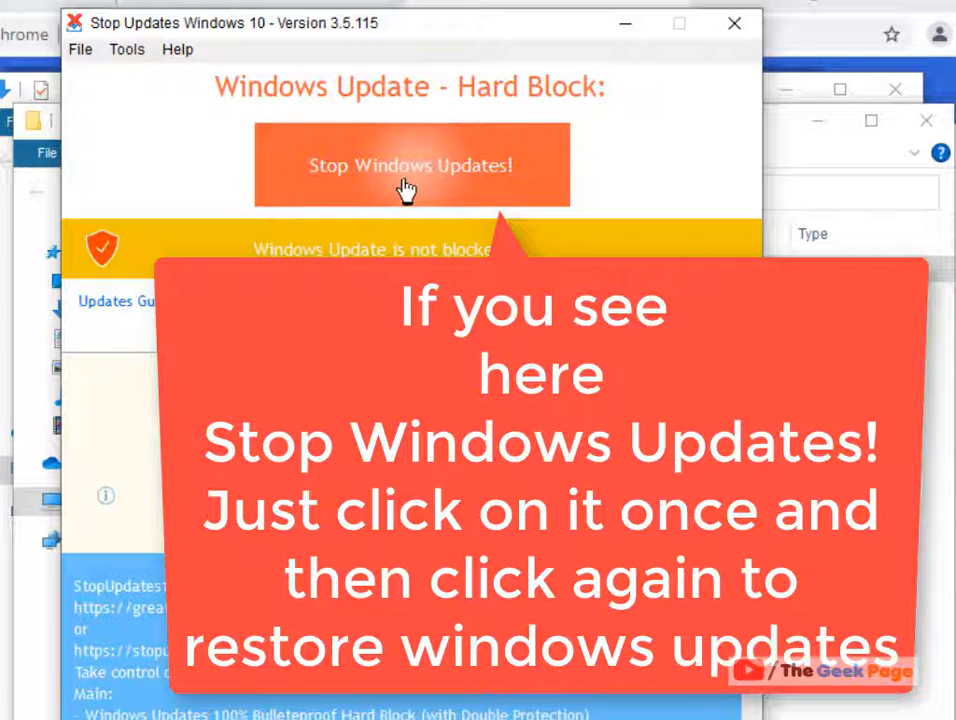
pyautogui.click(410, 165)
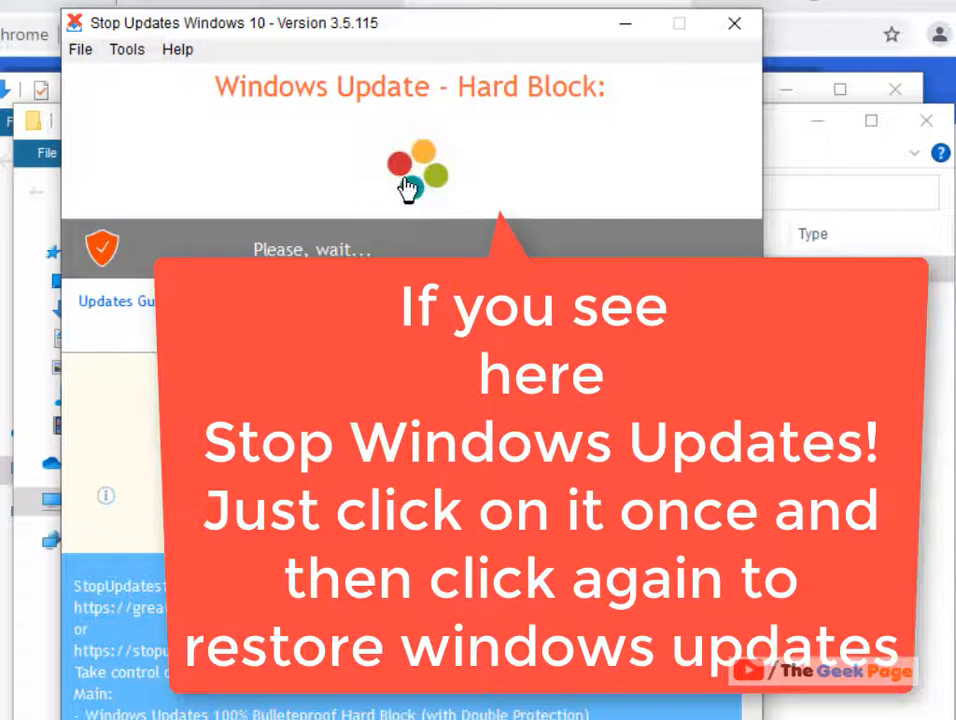
pyautogui.click(410, 170)
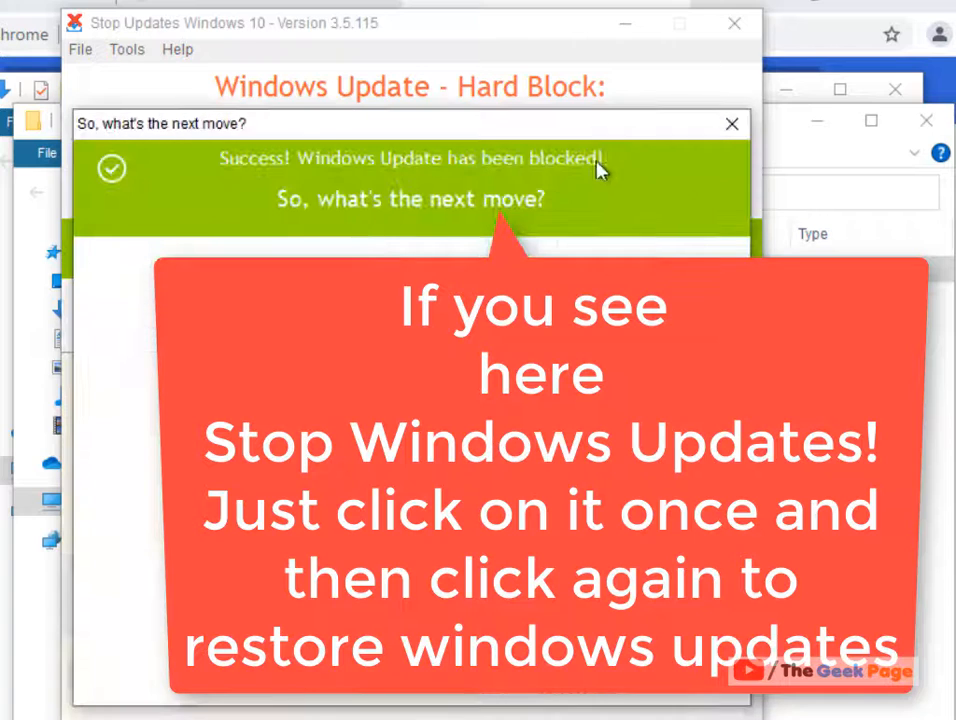
pyautogui.click(731, 123)
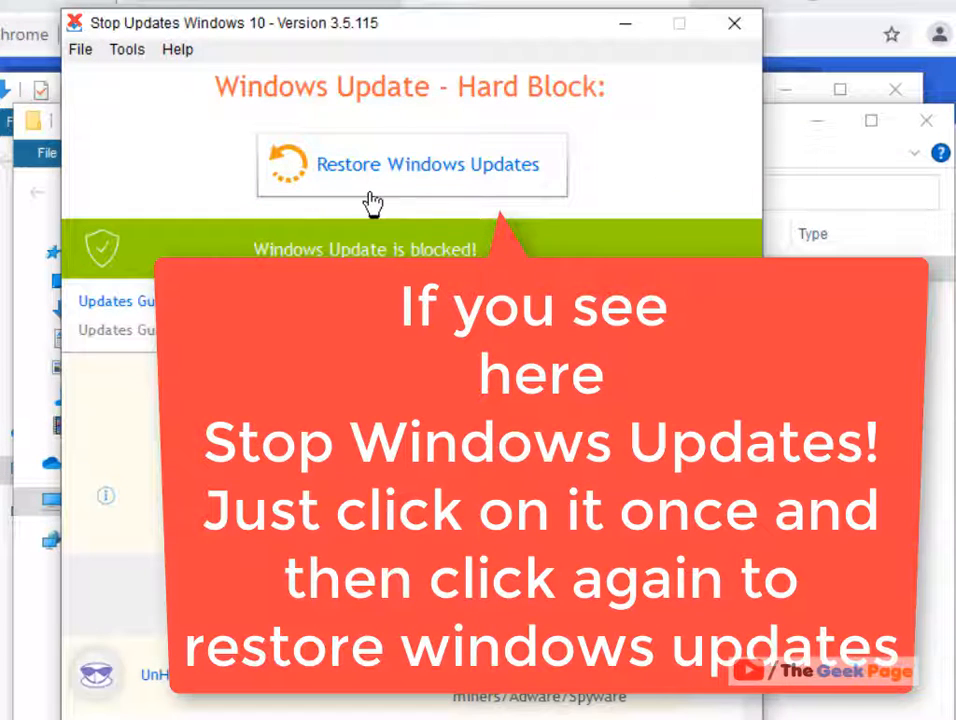
pyautogui.moveTo(477, 190)
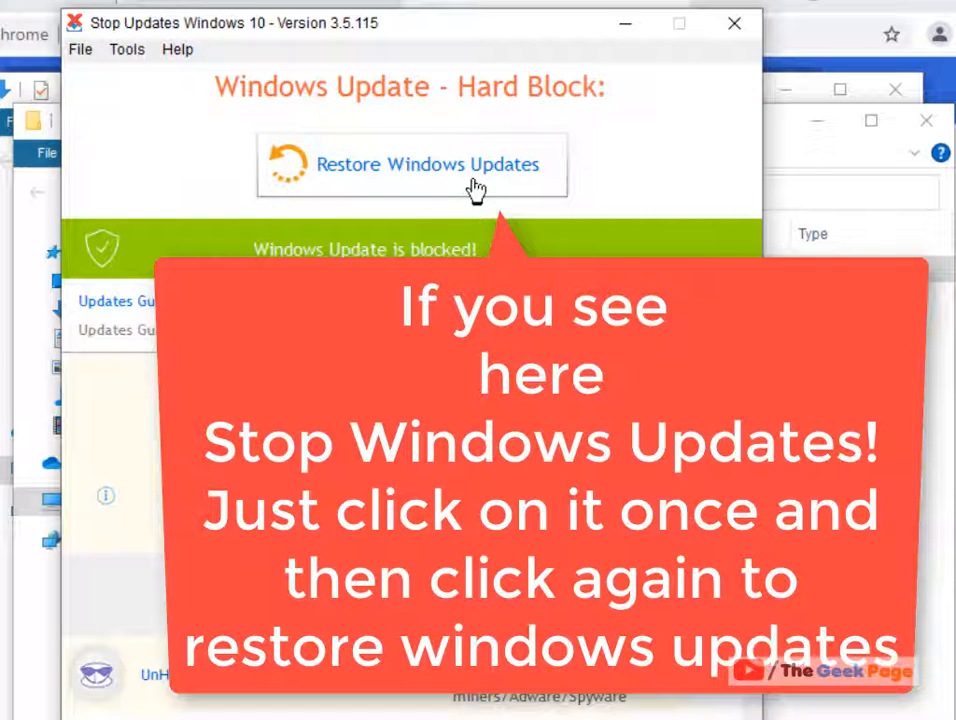
pyautogui.click(418, 164)
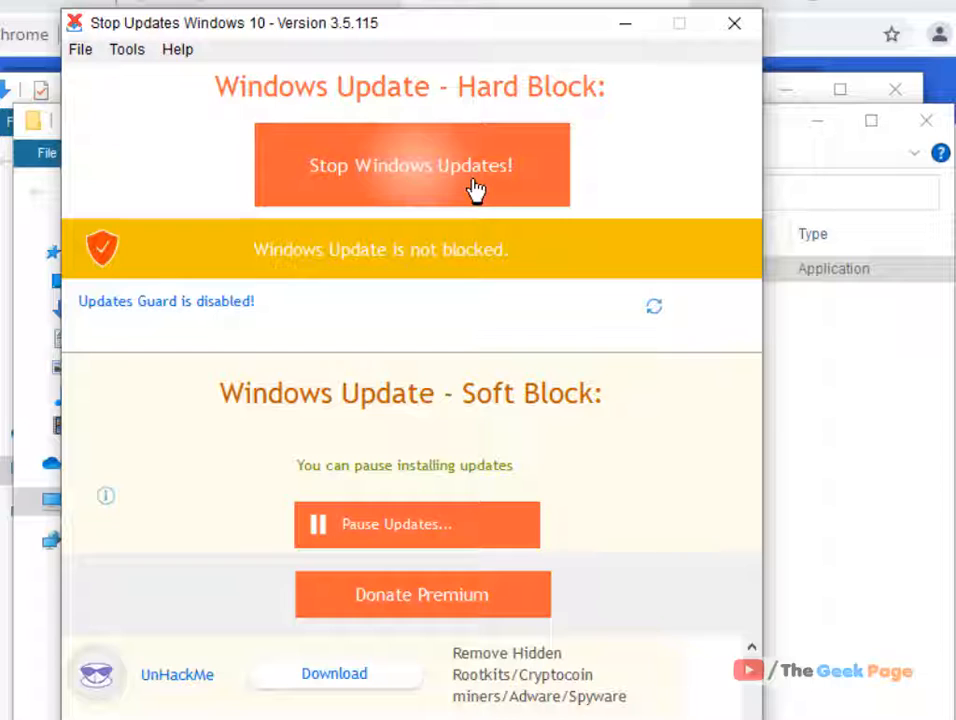
pyautogui.moveTo(450, 300)
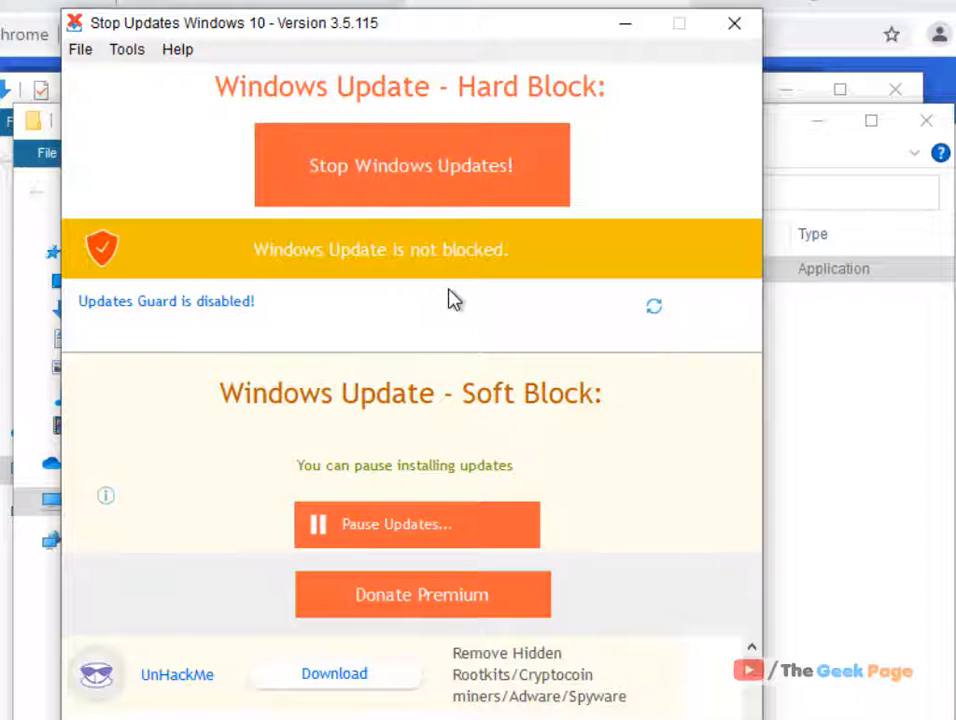
pyautogui.click(411, 165)
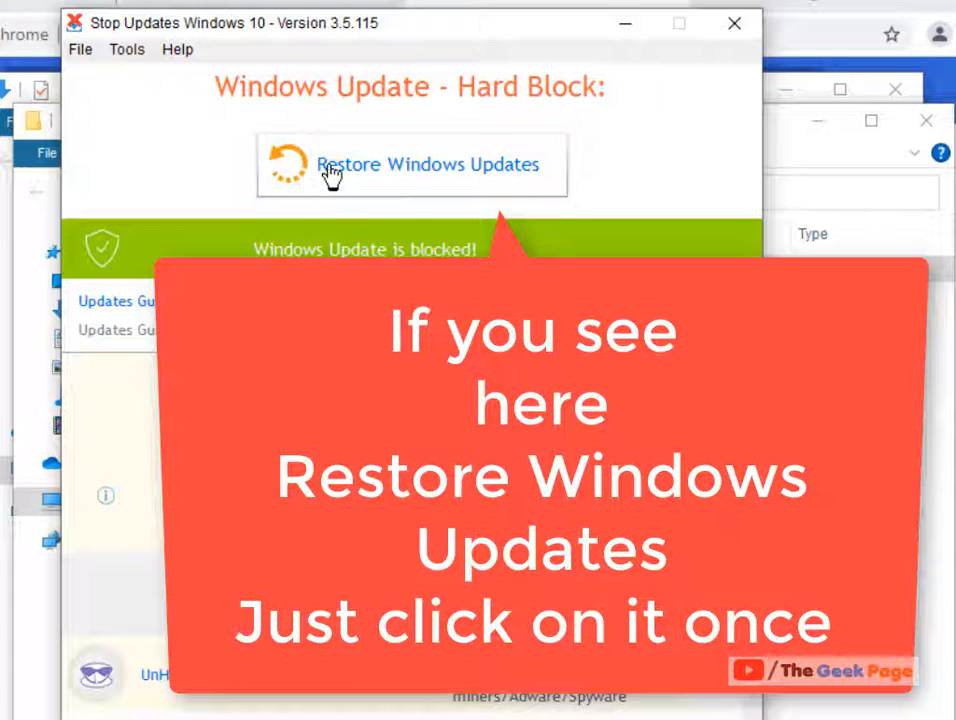
pyautogui.click(428, 164)
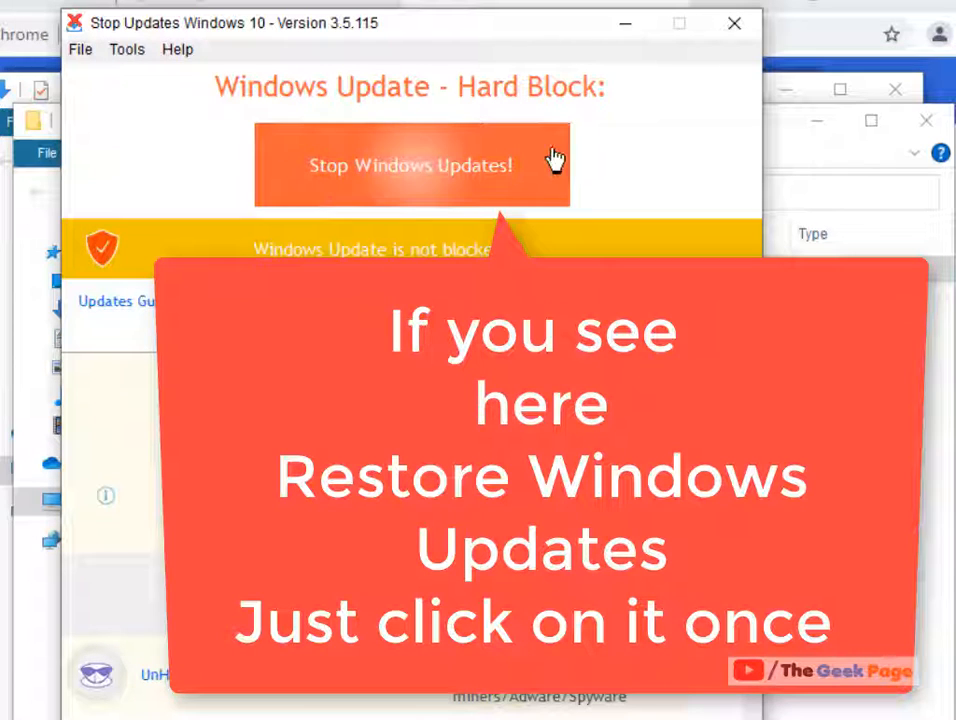
pyautogui.moveTo(478, 218)
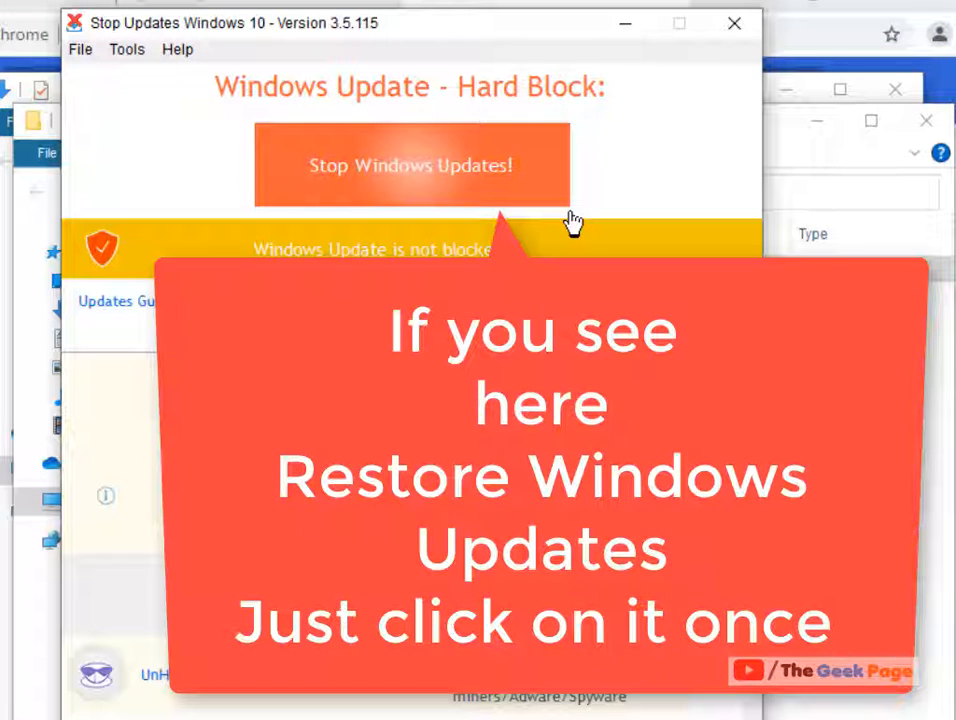
pyautogui.moveTo(735, 23)
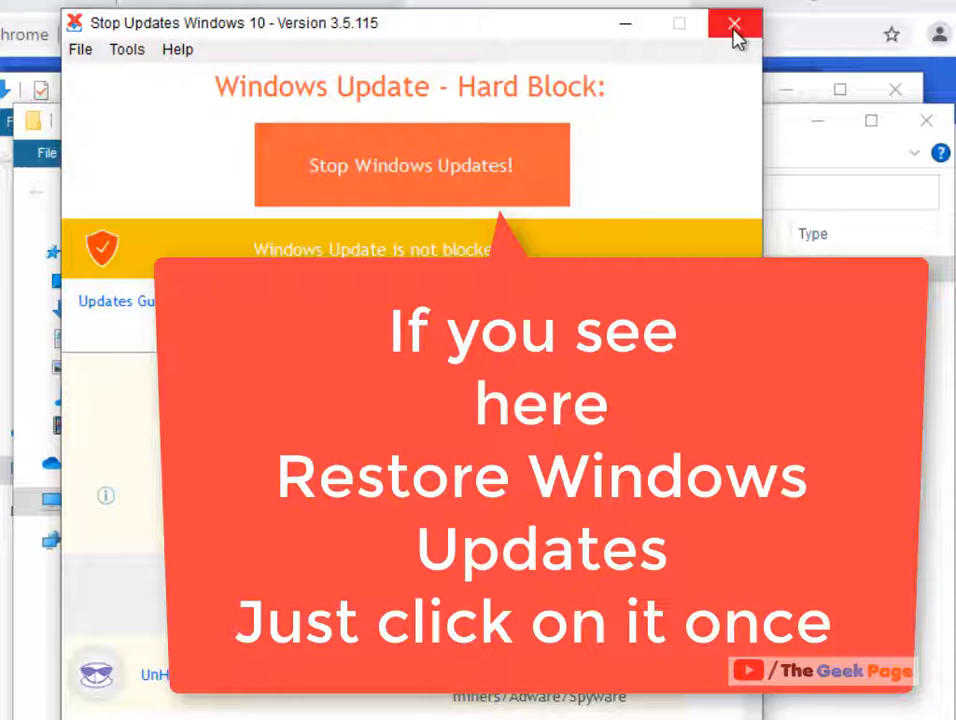